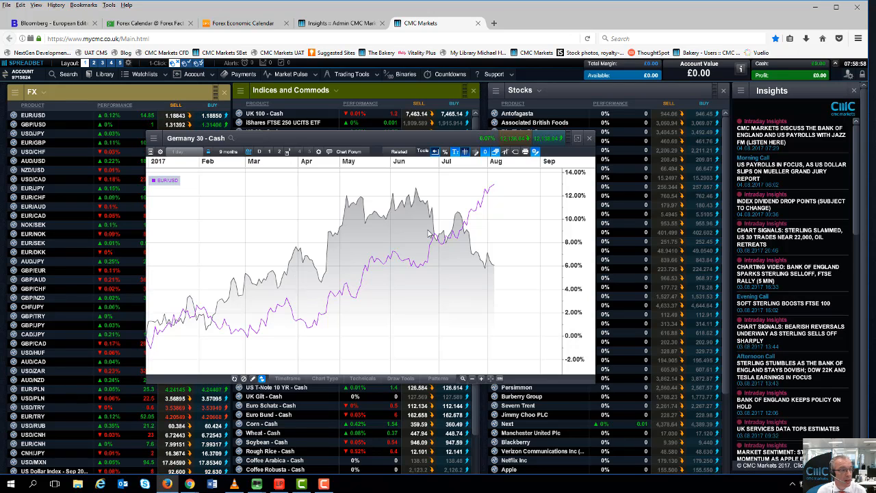
mouse_move(395, 263)
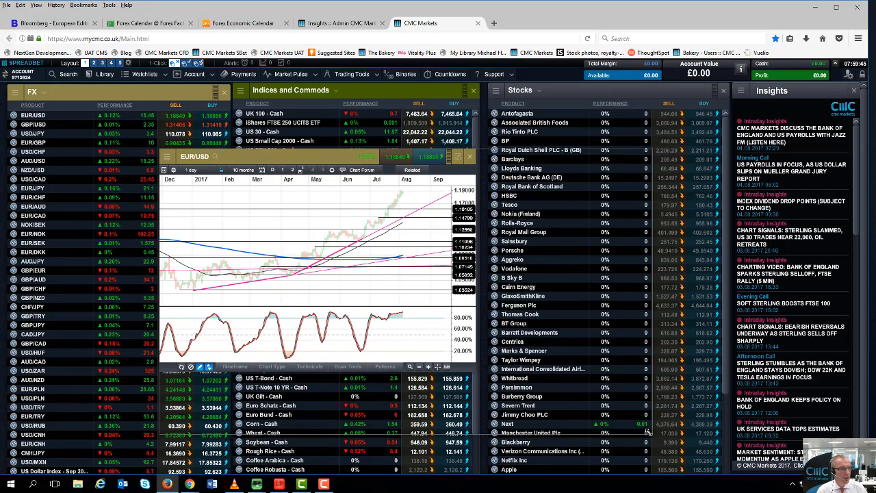
Set the EUR/USD chart timeframe to 1 week to show the 200-week moving average
click(200, 170)
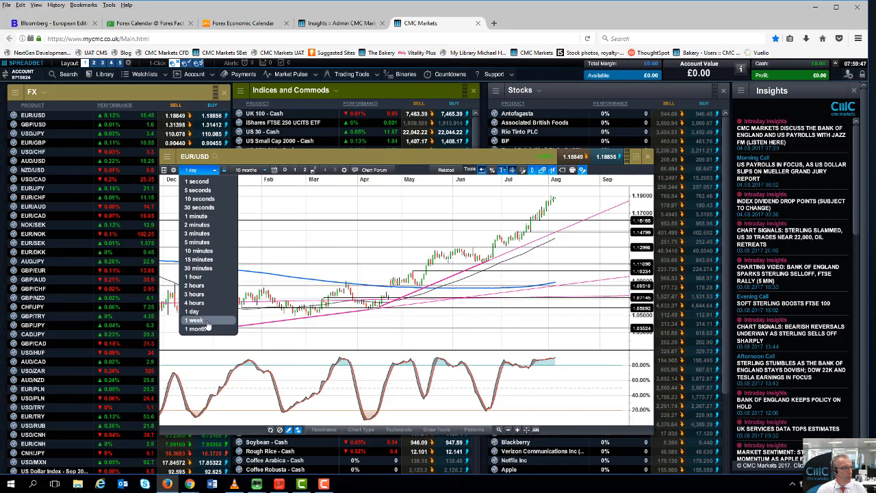
click(194, 320)
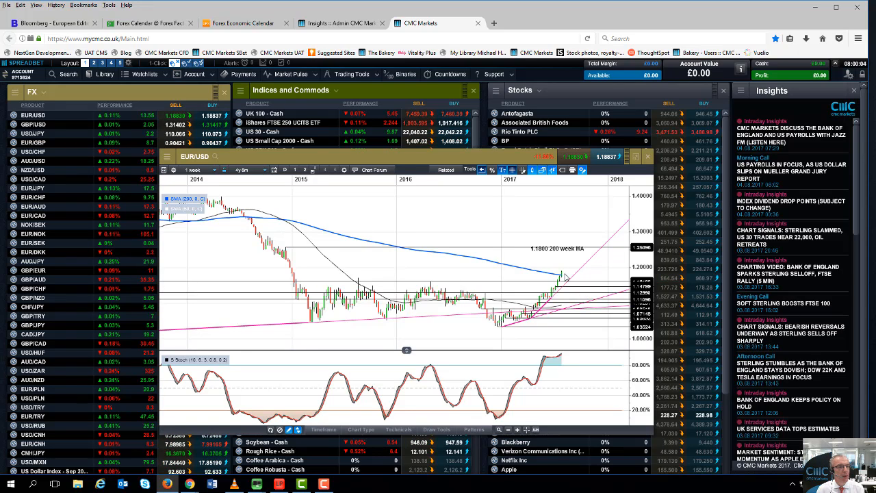
mouse_move(520, 284)
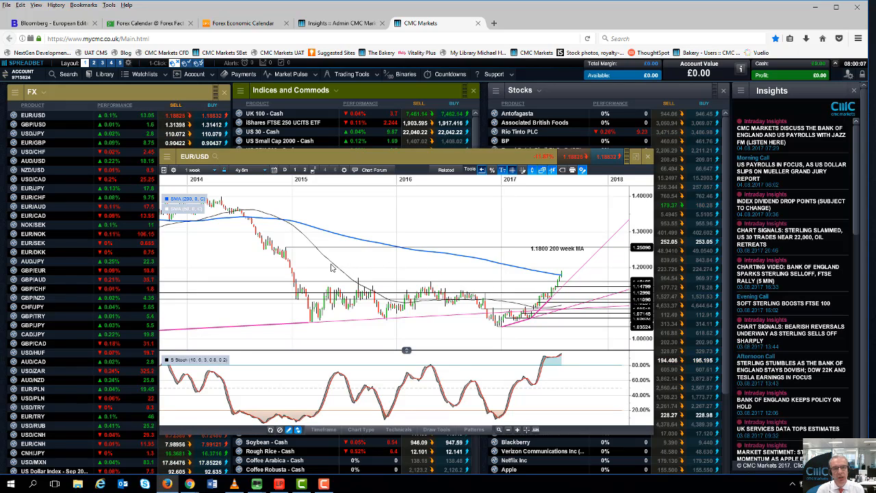
mouse_move(467, 312)
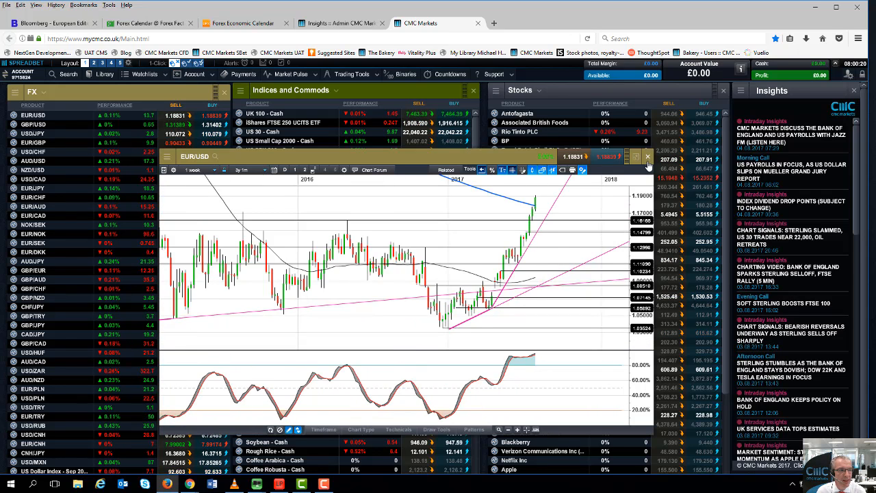
click(647, 157)
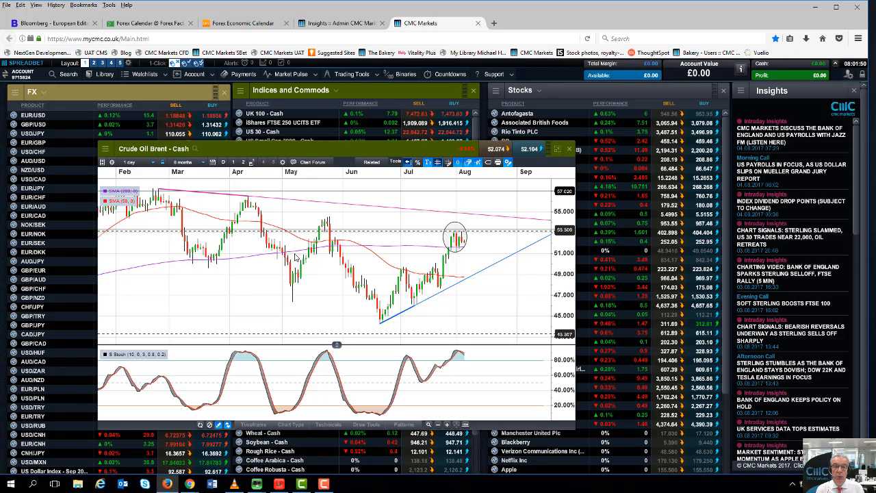
mouse_move(185, 302)
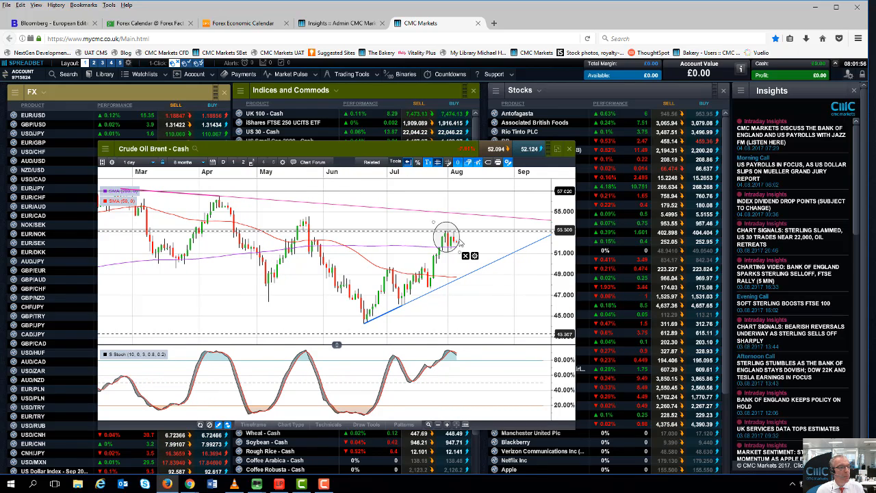
mouse_move(459, 267)
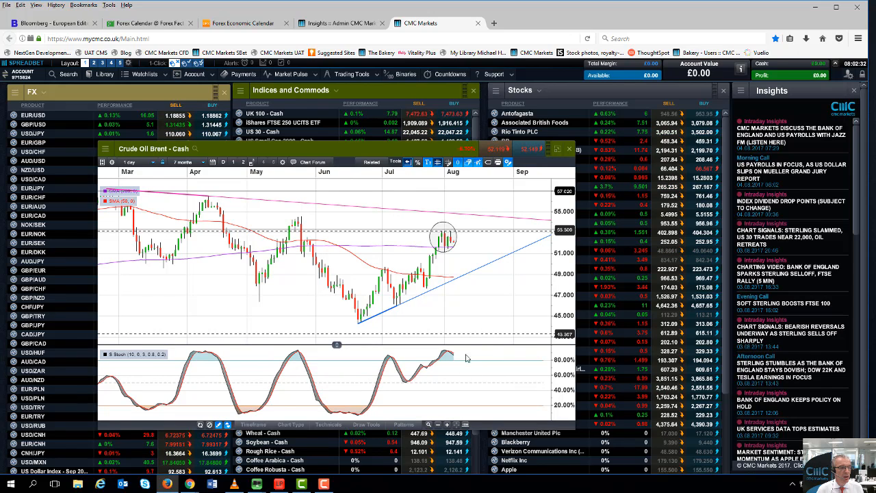
mouse_move(499, 350)
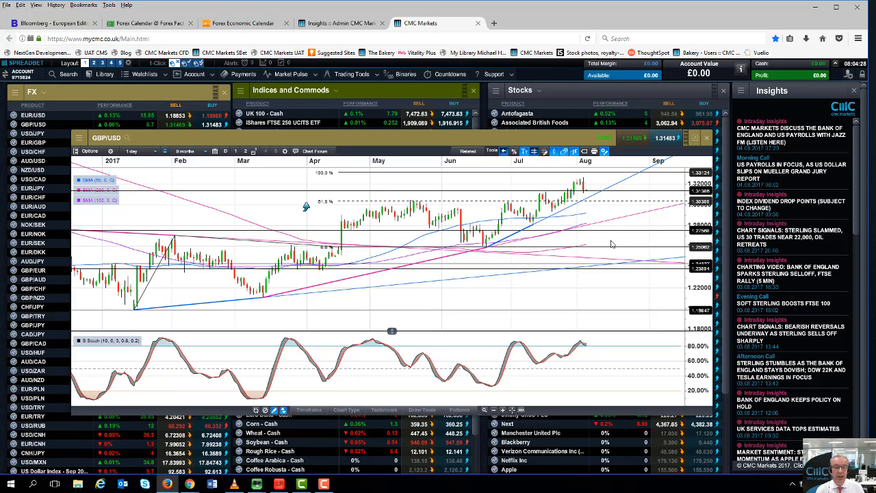
mouse_move(118, 310)
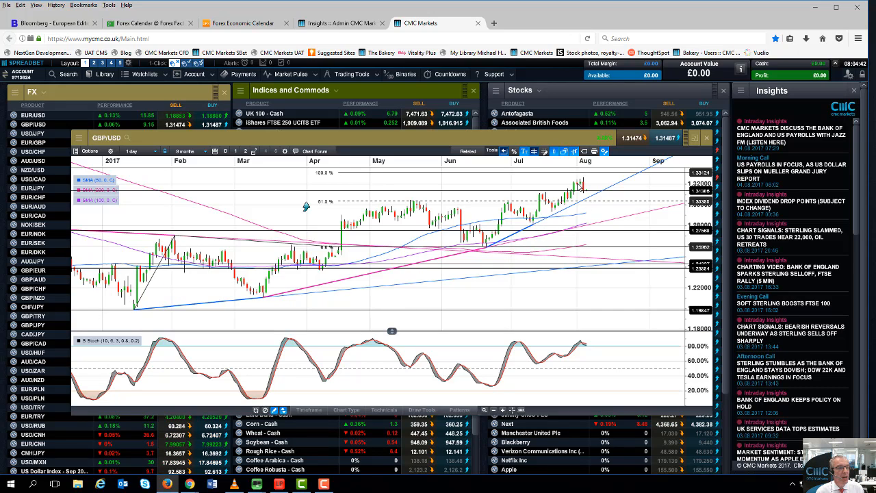
mouse_move(583, 188)
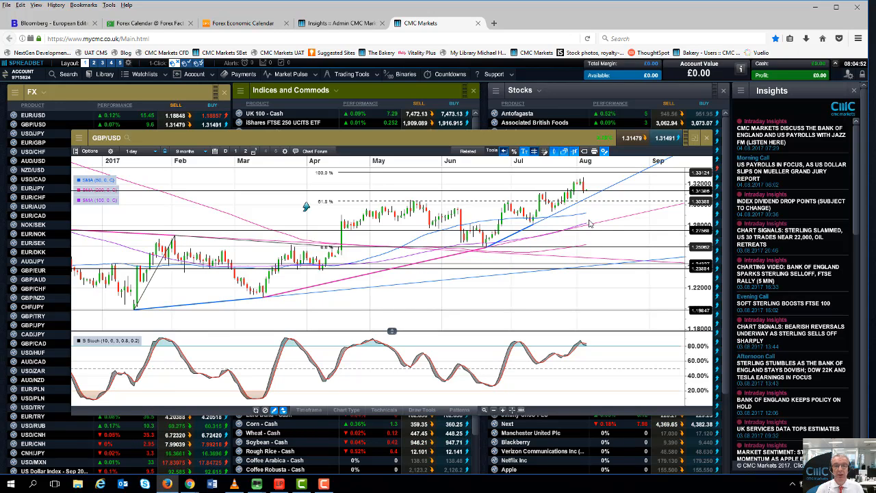
mouse_move(609, 249)
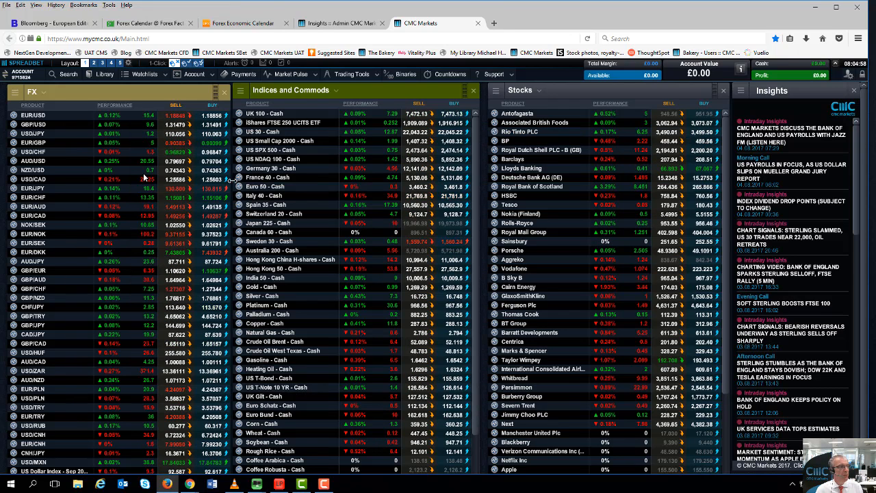
Open a EUR/GBP chart from the FX watchlist and set it to 1-week candles
right_click(33, 134)
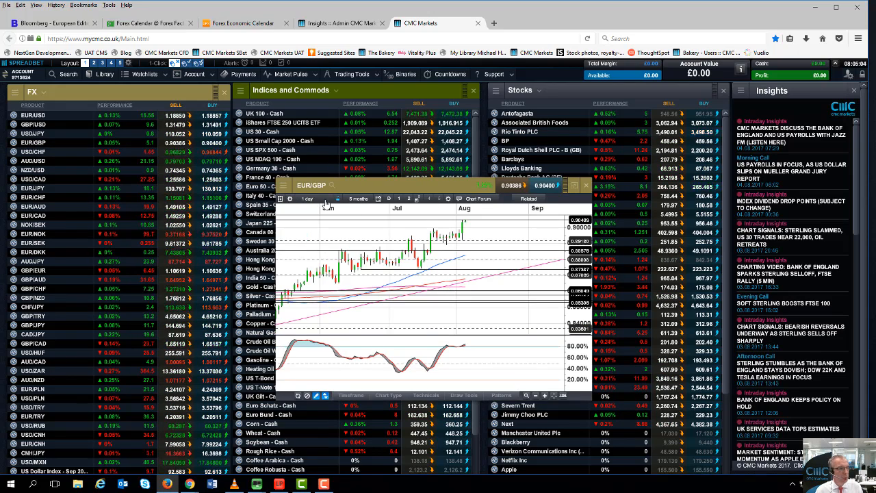
click(308, 199)
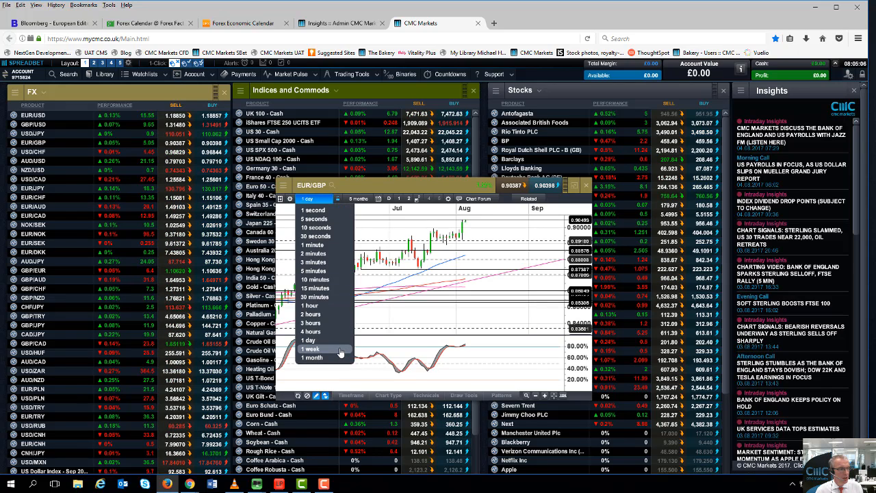
click(310, 349)
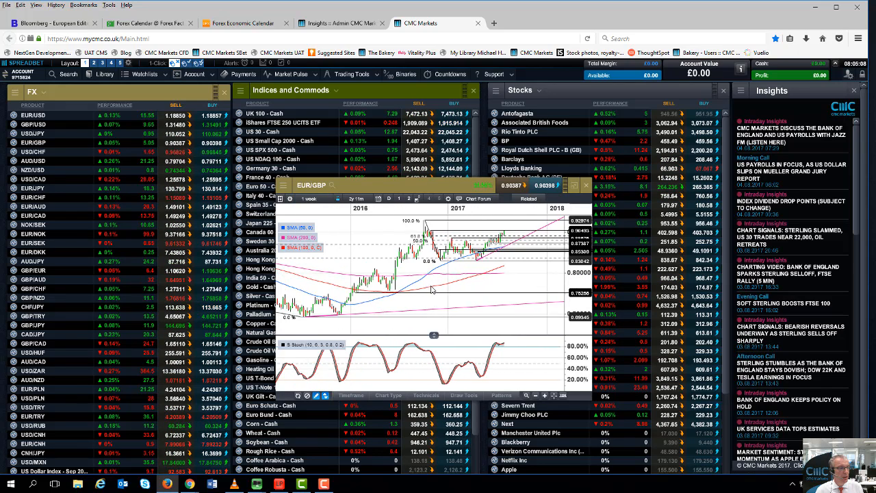